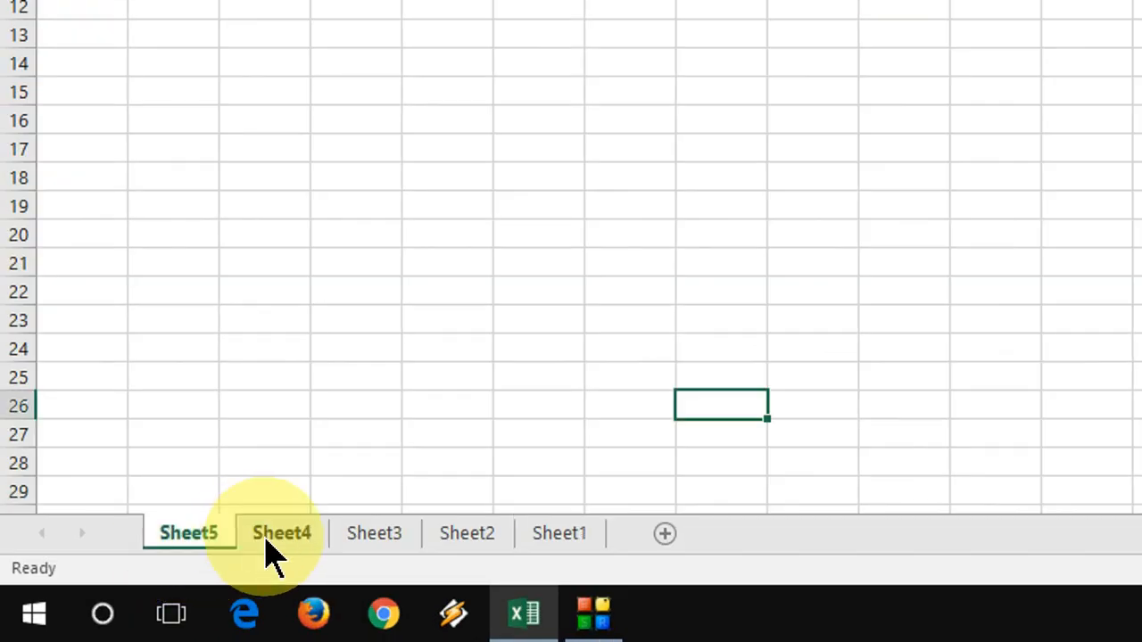
# Step: Browse Sheet4 and Sheet5's contents, then return to Sheet1
pyautogui.click(282, 532)
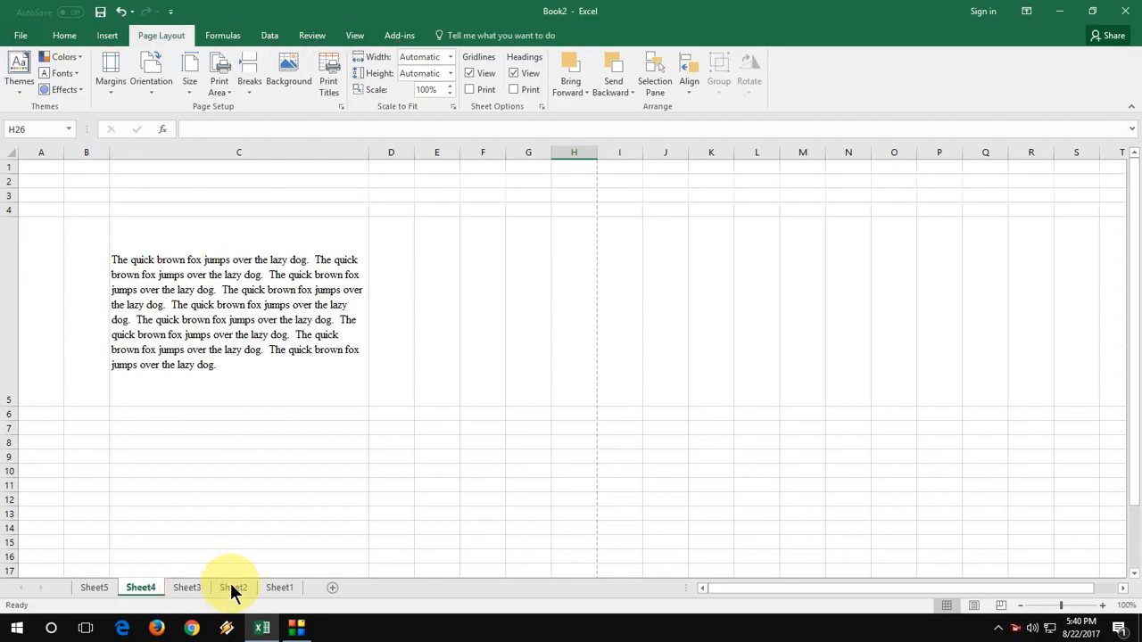
pyautogui.click(278, 587)
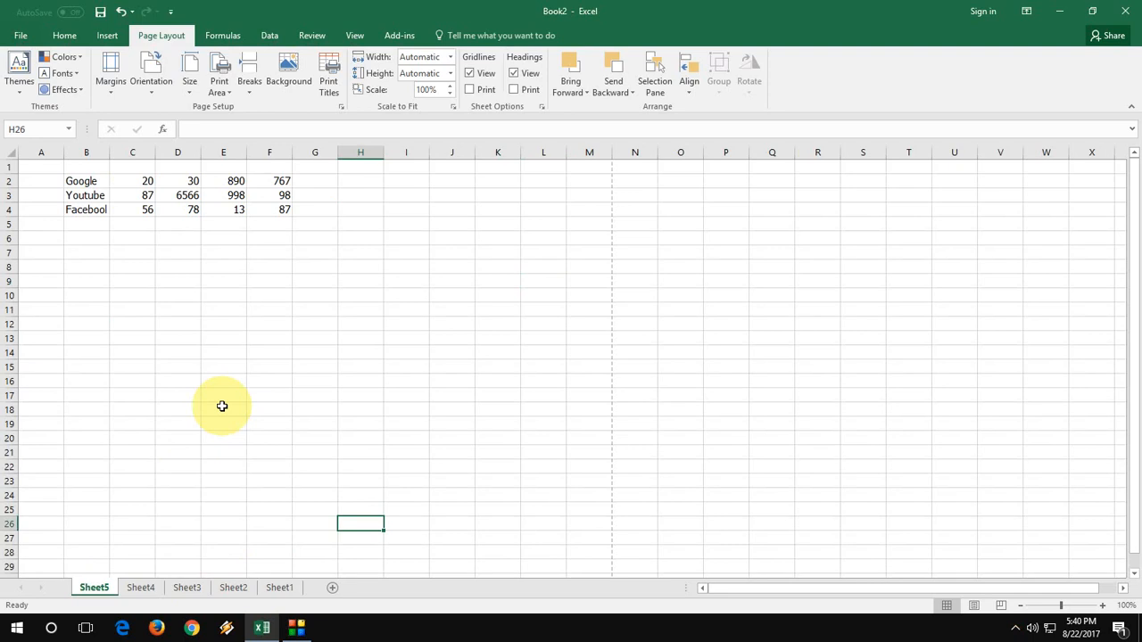
pyautogui.click(279, 587)
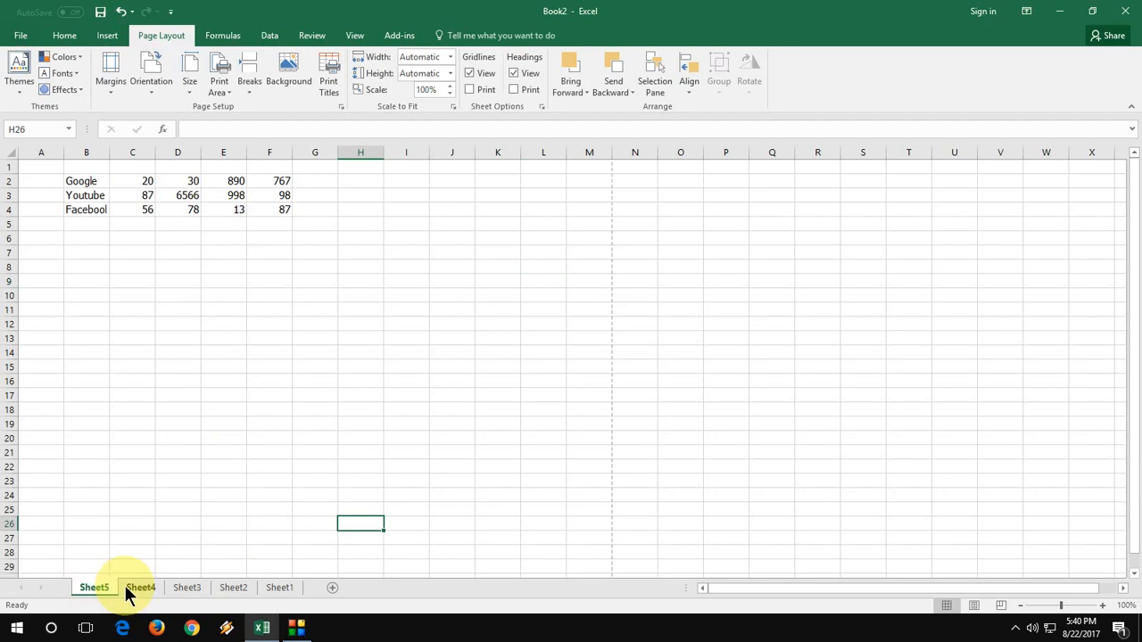
pyautogui.moveTo(93, 589)
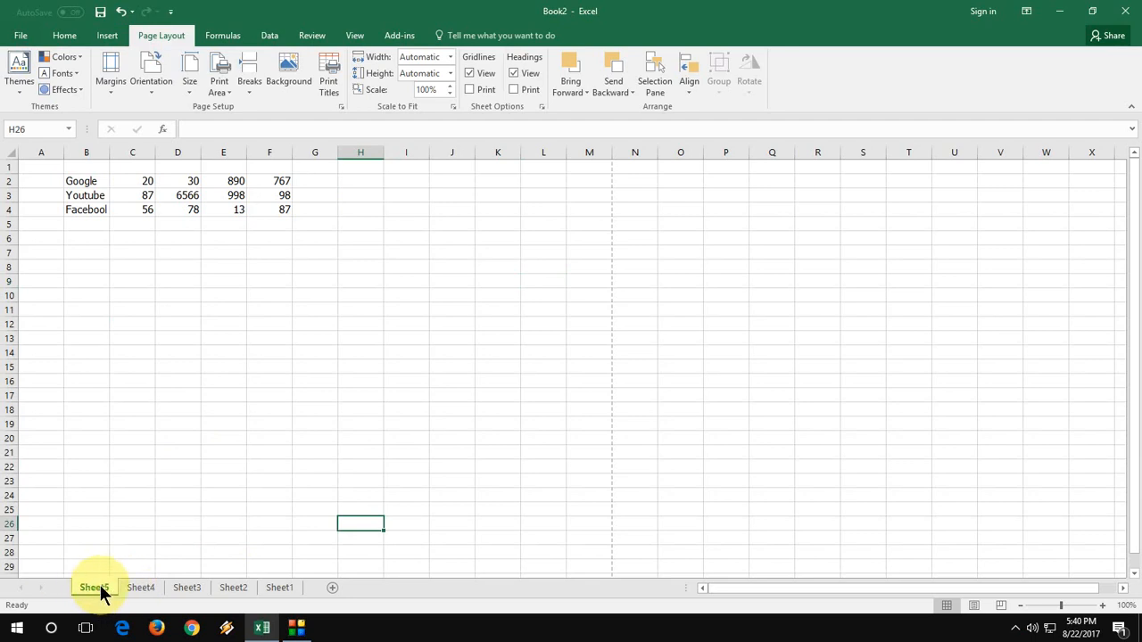
pyautogui.click(278, 587)
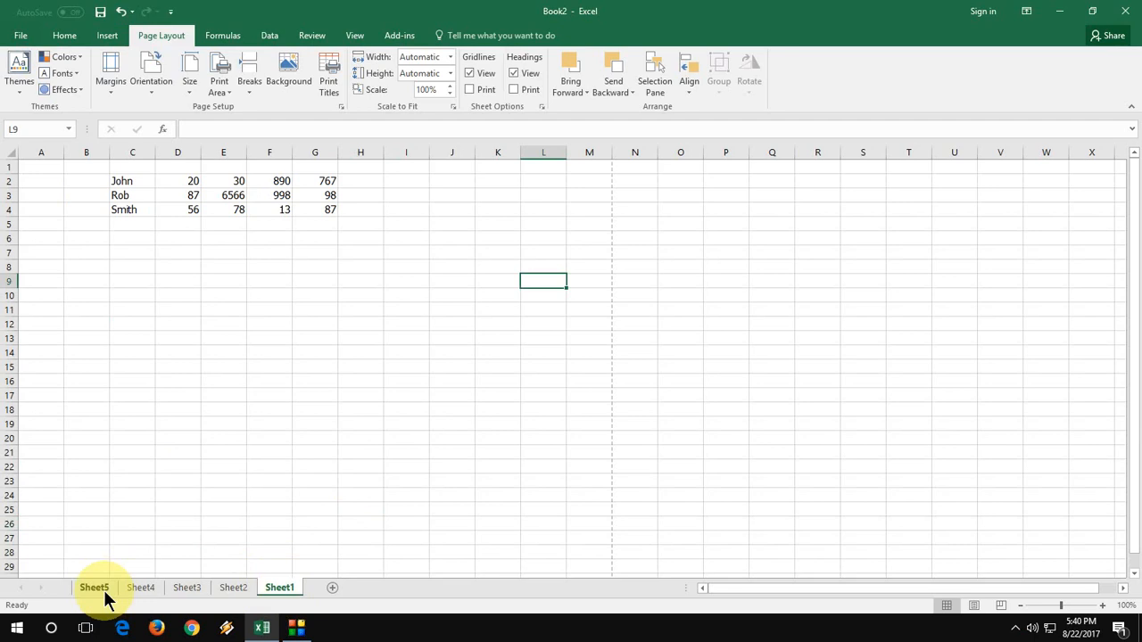
pyautogui.moveTo(93, 587)
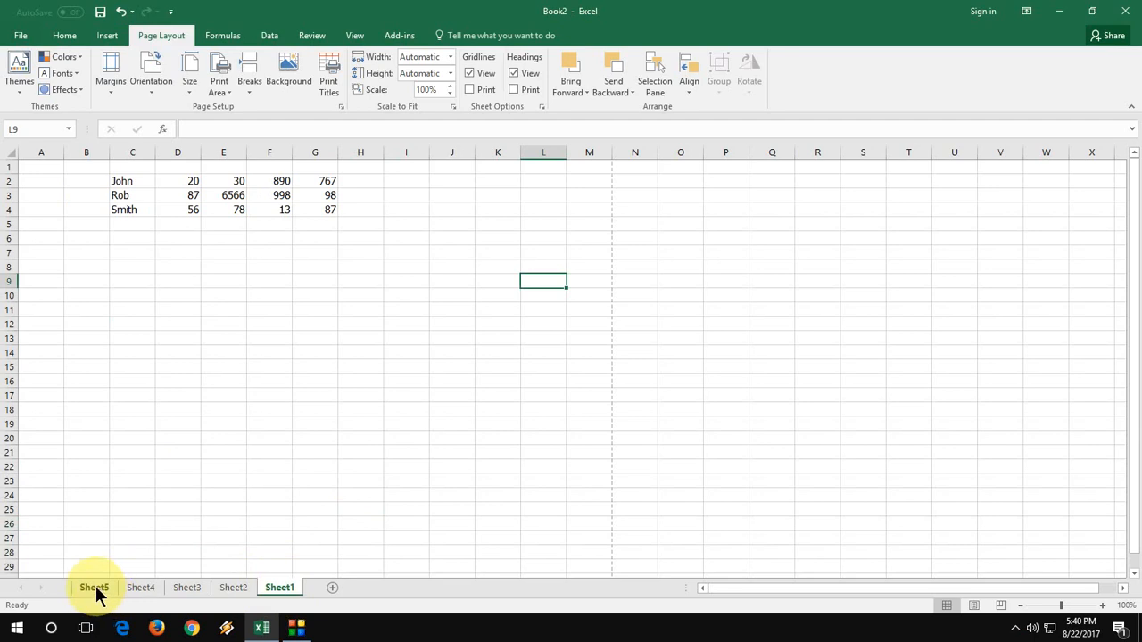
# Step: Group Sheet1 through Sheet5 so edits apply to every sheet
pyautogui.click(139, 587)
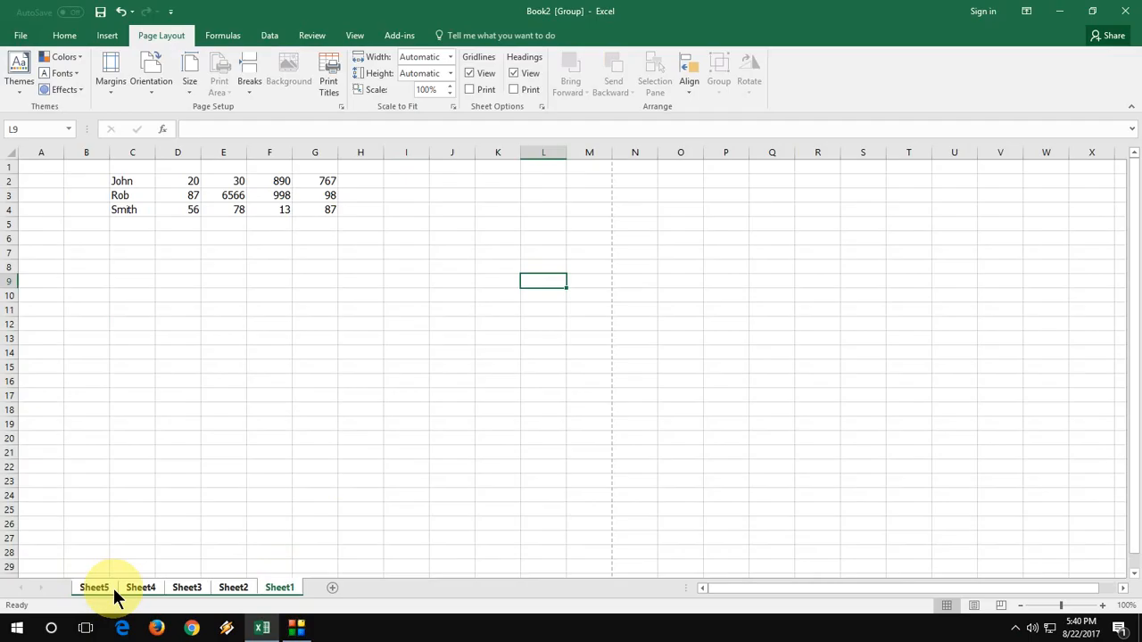
pyautogui.click(279, 587)
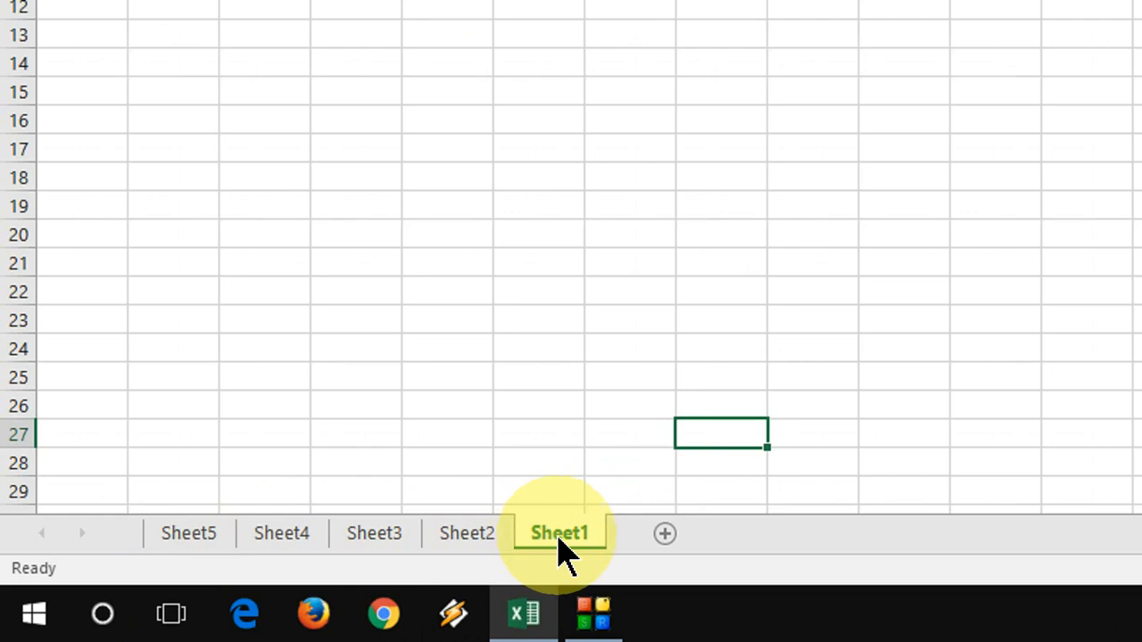
pyautogui.moveTo(189, 532)
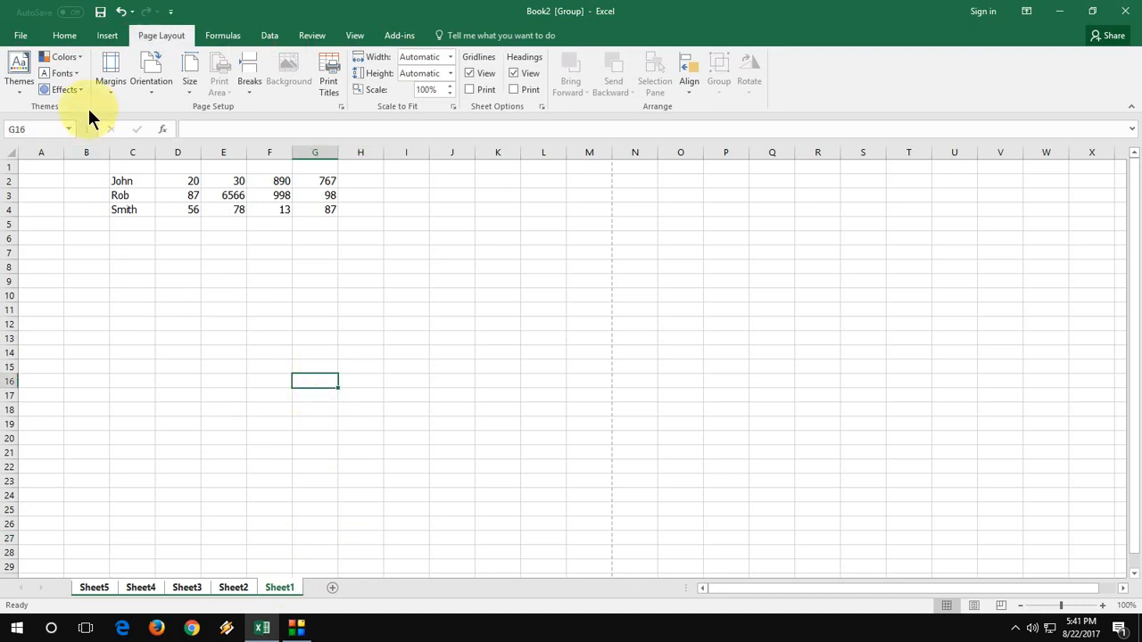
pyautogui.moveTo(4, 161)
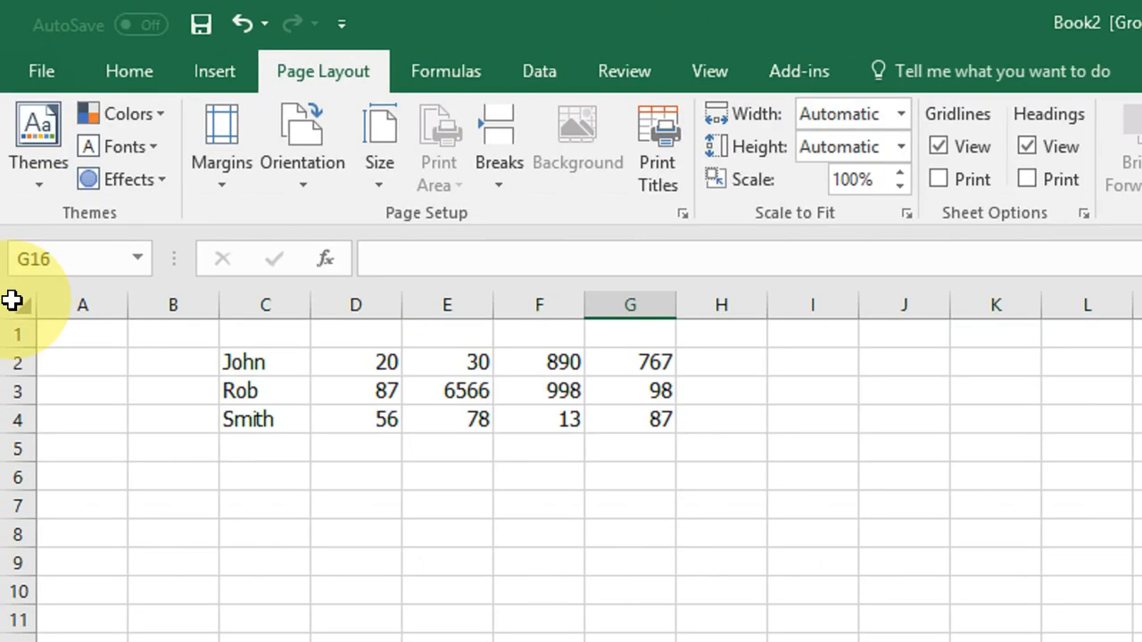
# Step: Select all cells on the grouped sheets and set the font to Tahoma 14 pt
pyautogui.click(1105, 11)
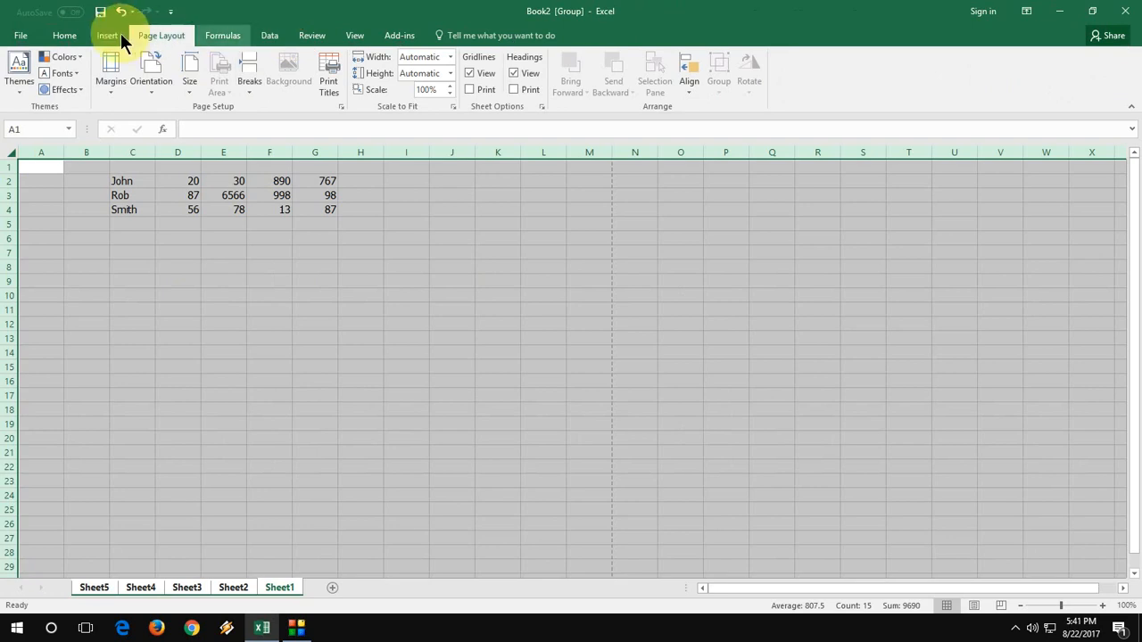
pyautogui.click(64, 36)
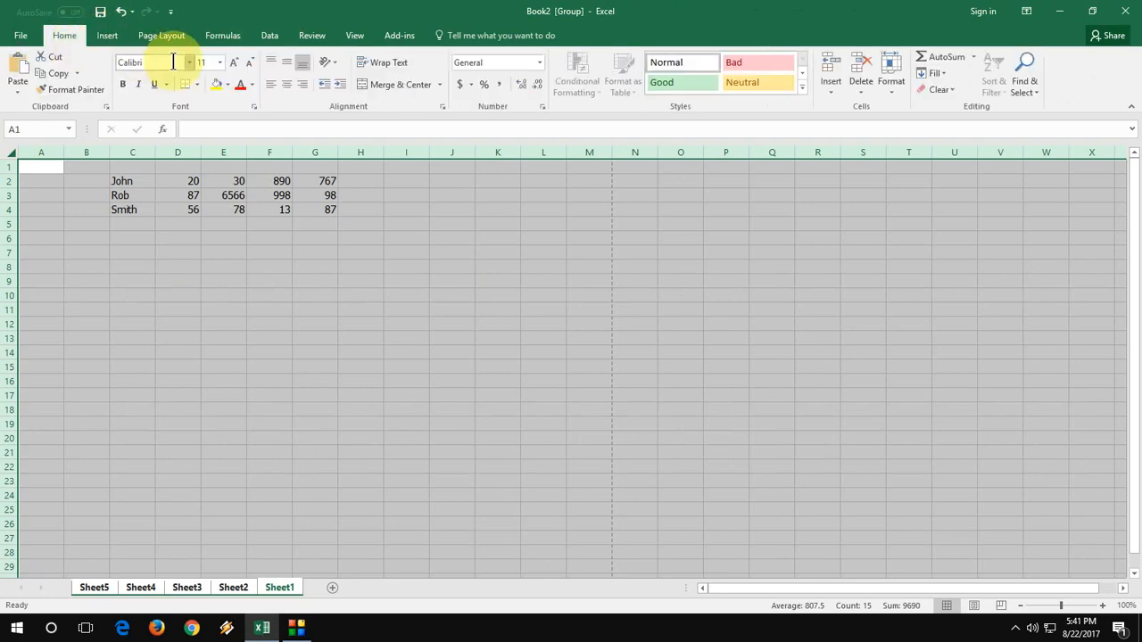
pyautogui.write('Tahoma')
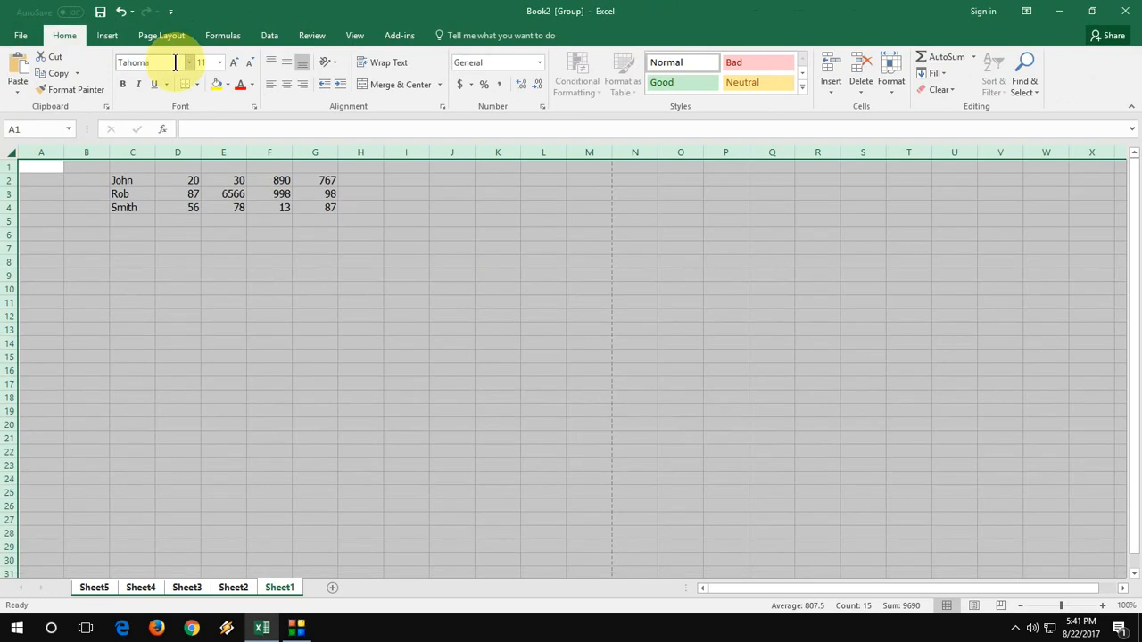
pyautogui.write('14')
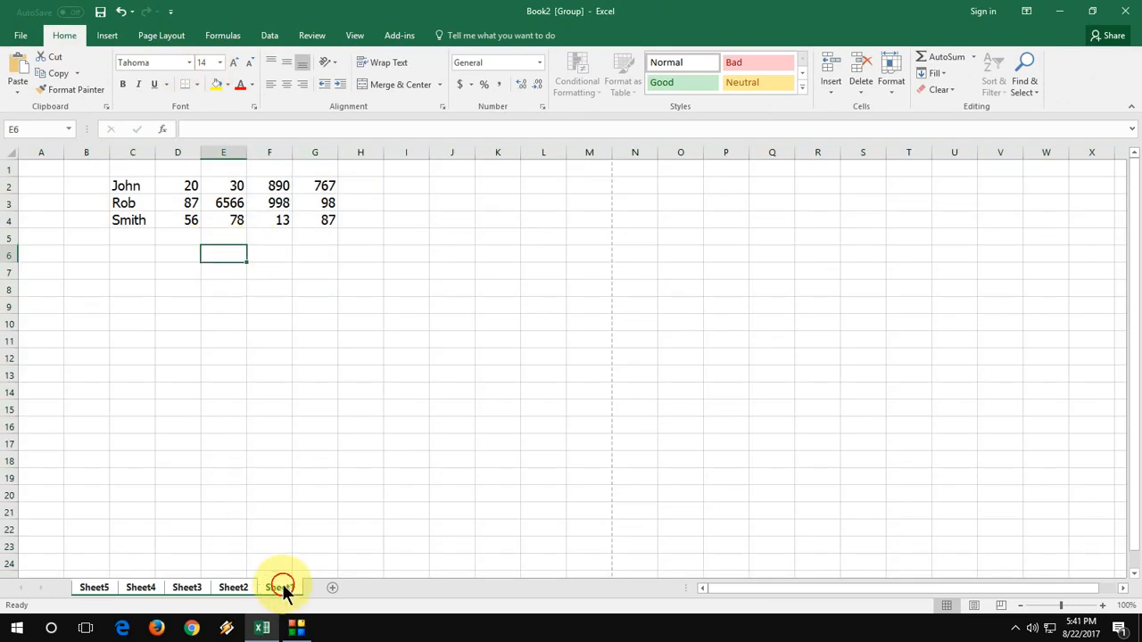
# Step: Ungroup the sheets and check Sheet3, Sheet4 and Sheet5 show the Tahoma font
pyautogui.click(232, 587)
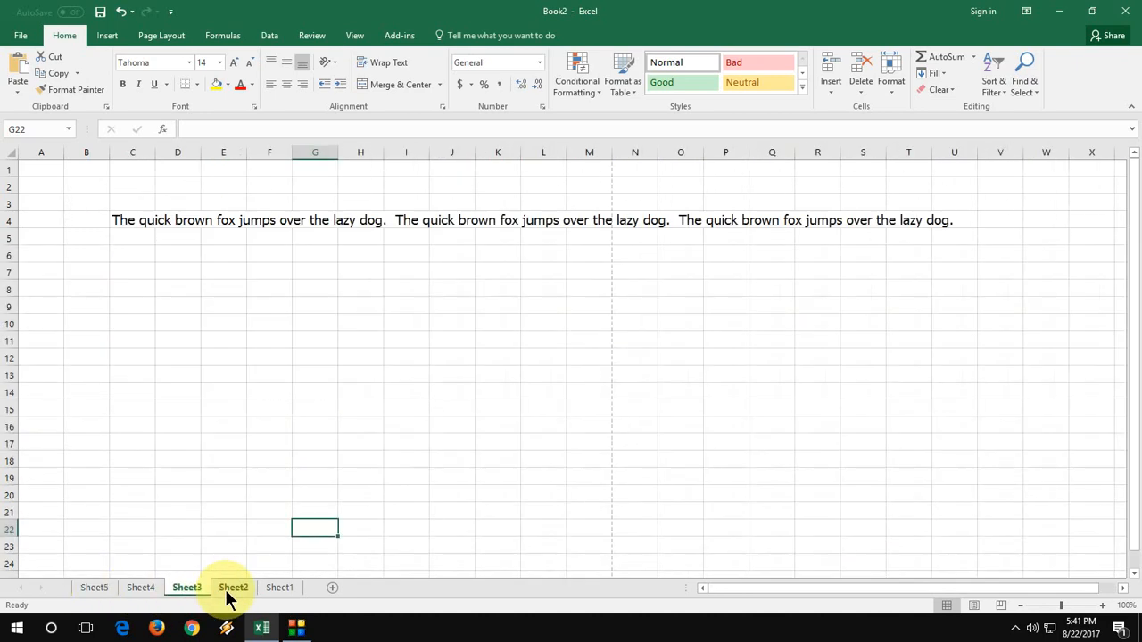
pyautogui.click(232, 587)
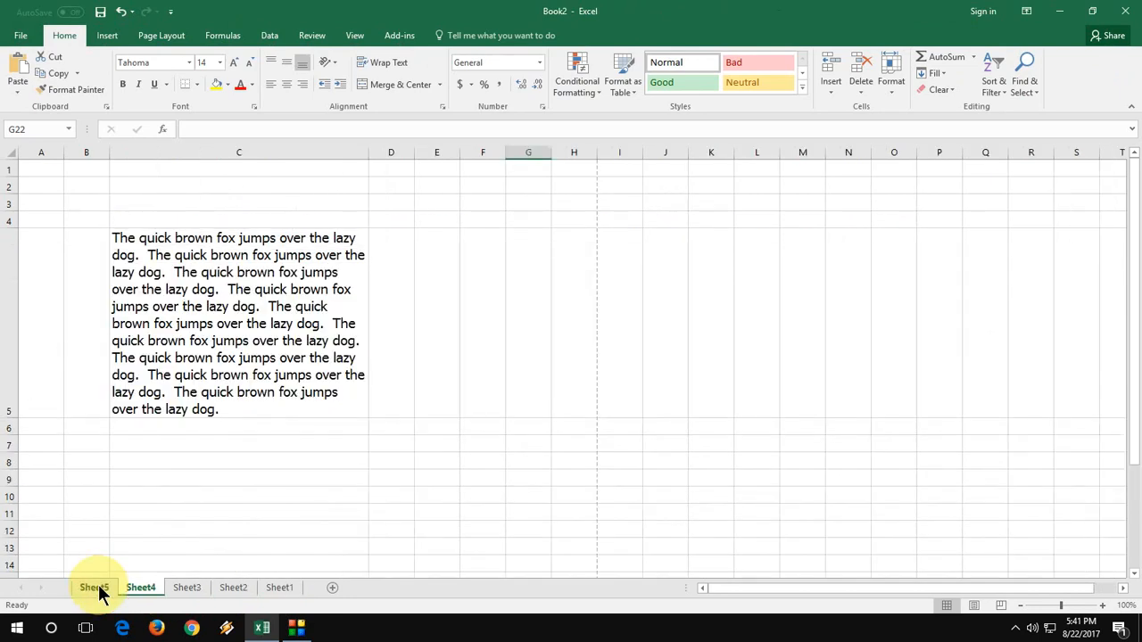
pyautogui.click(93, 587)
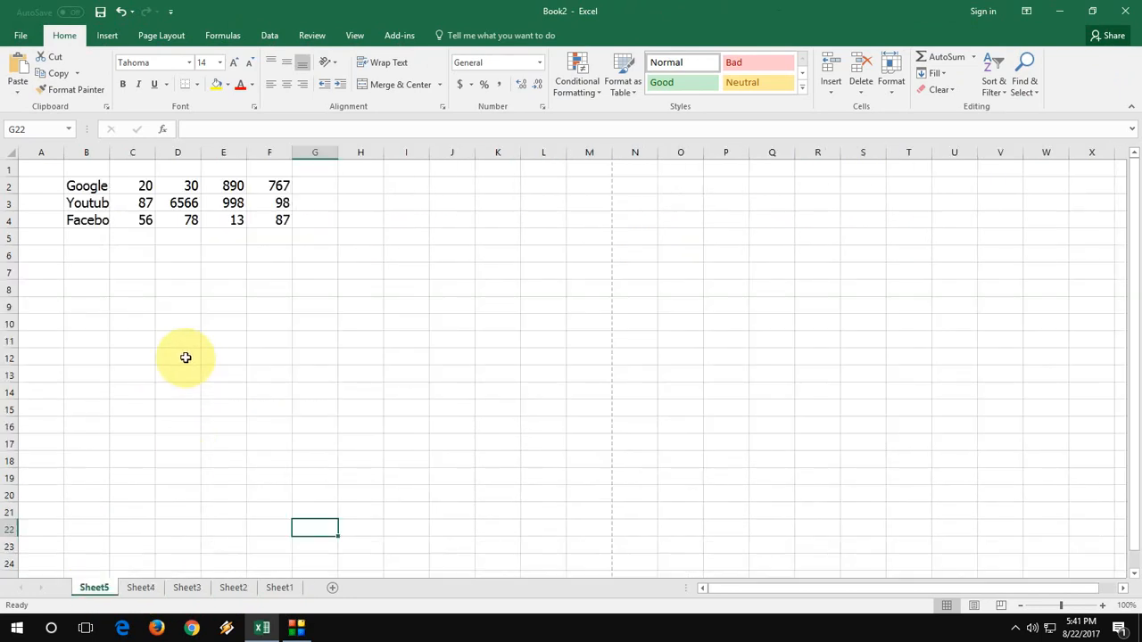
# Step: Select a cell on Sheet5 and bring up its print preview with Ctrl+P
pyautogui.click(179, 357)
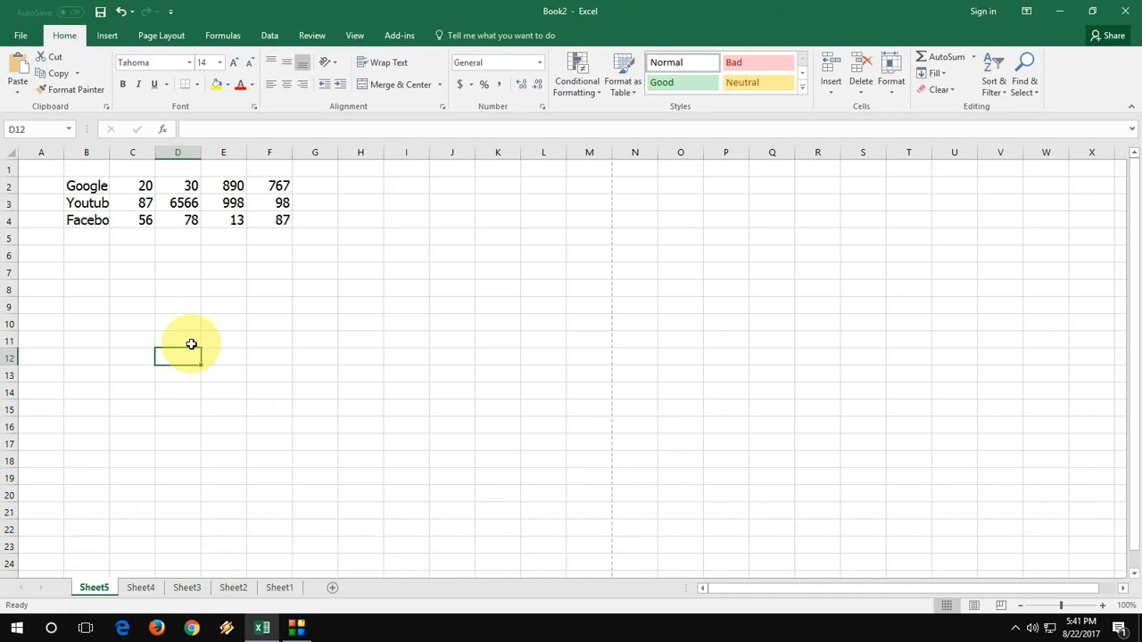
pyautogui.press('ctrl+p')
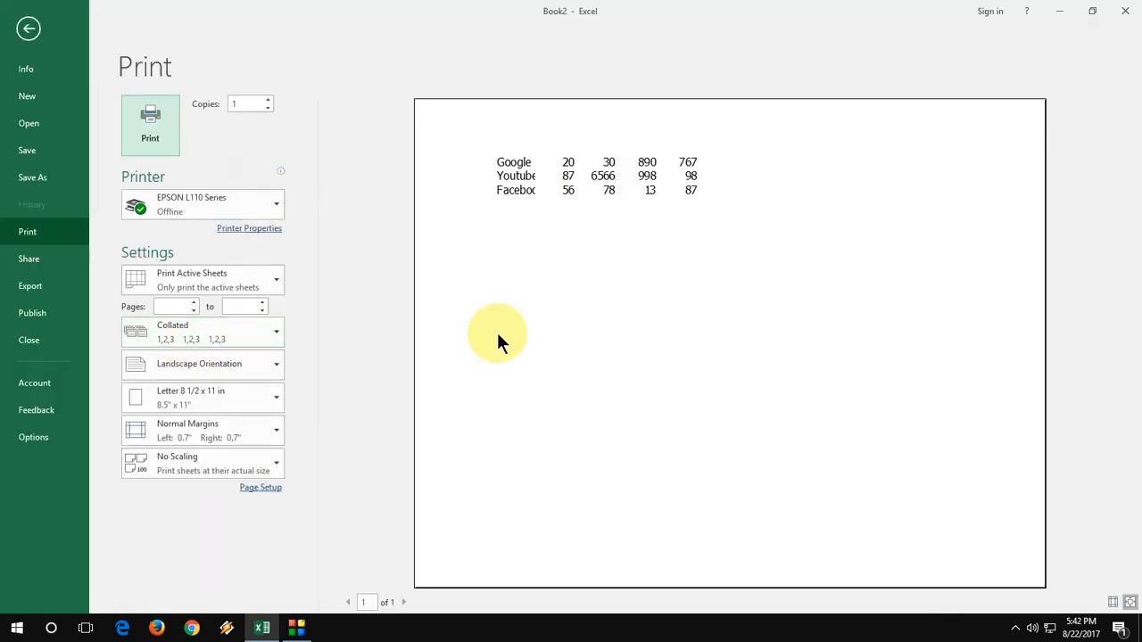
pyautogui.moveTo(582, 328)
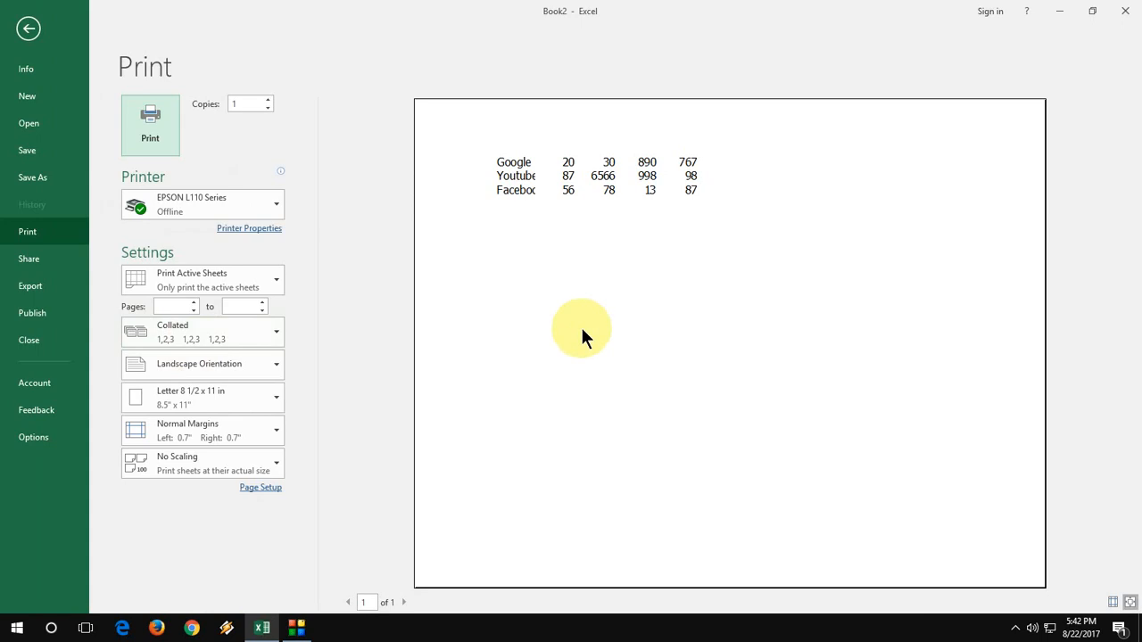
pyautogui.click(28, 28)
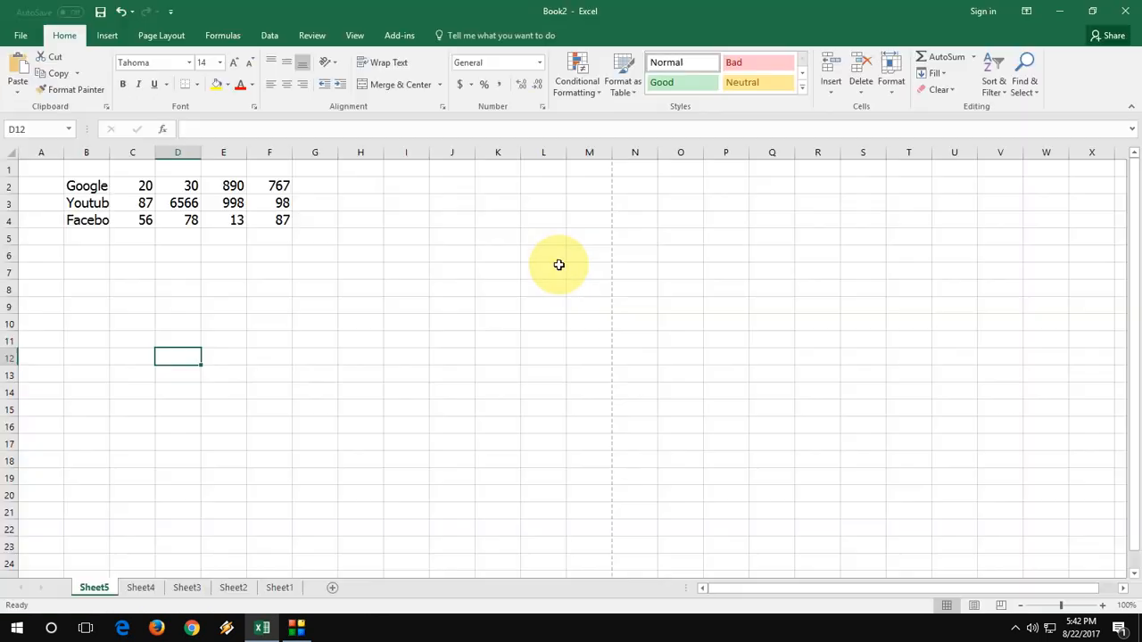
pyautogui.click(314, 305)
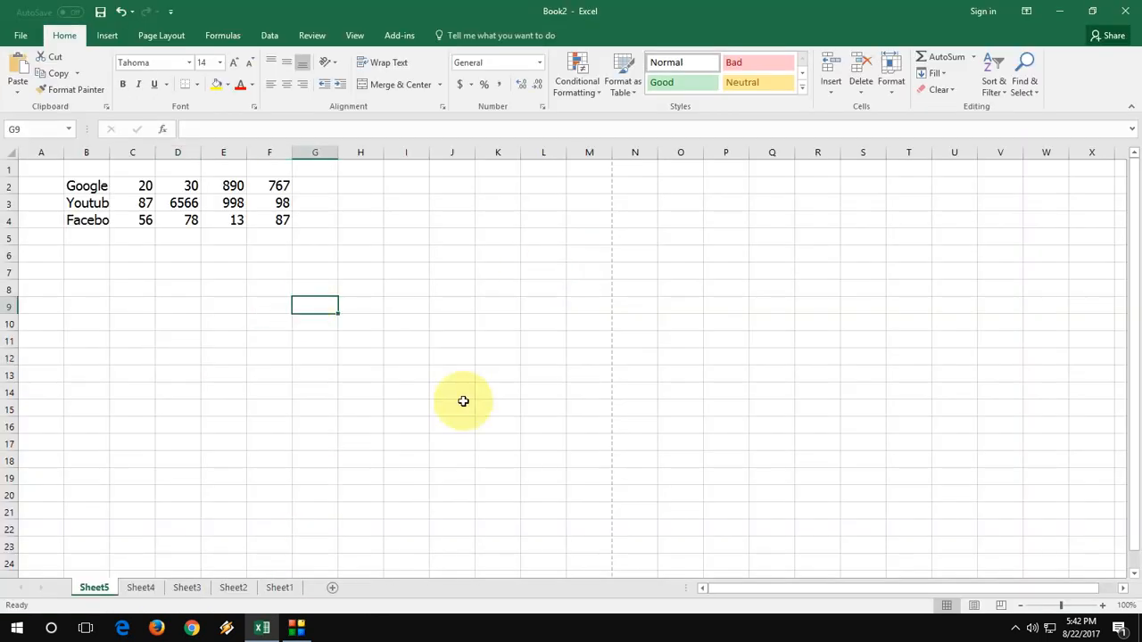
pyautogui.click(278, 587)
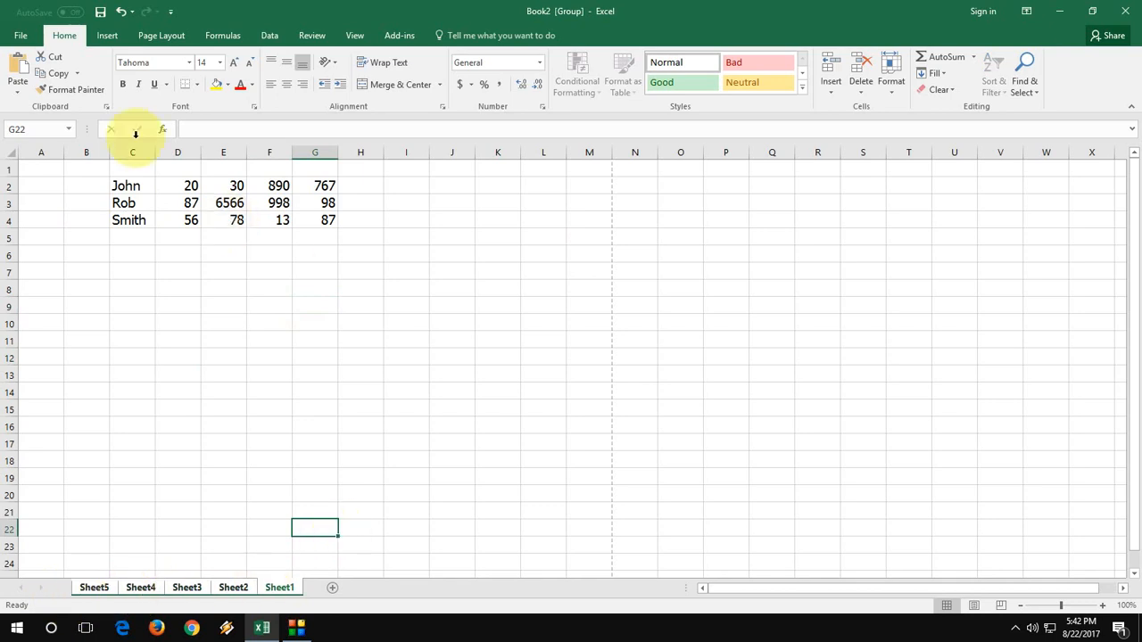
pyautogui.moveTo(178, 121)
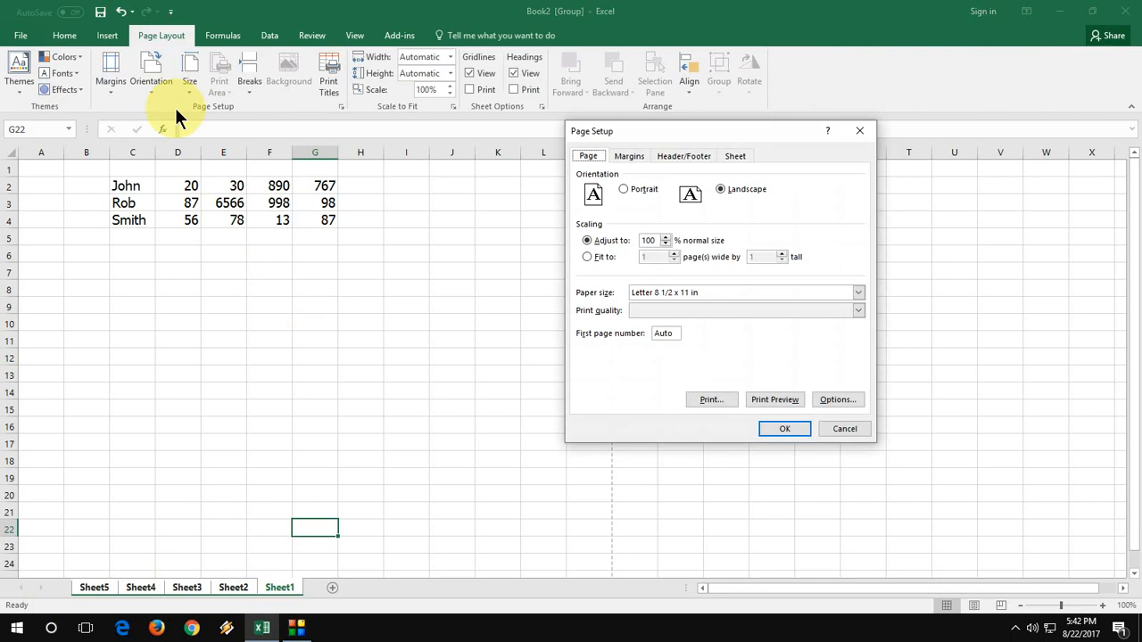
pyautogui.moveTo(338, 159)
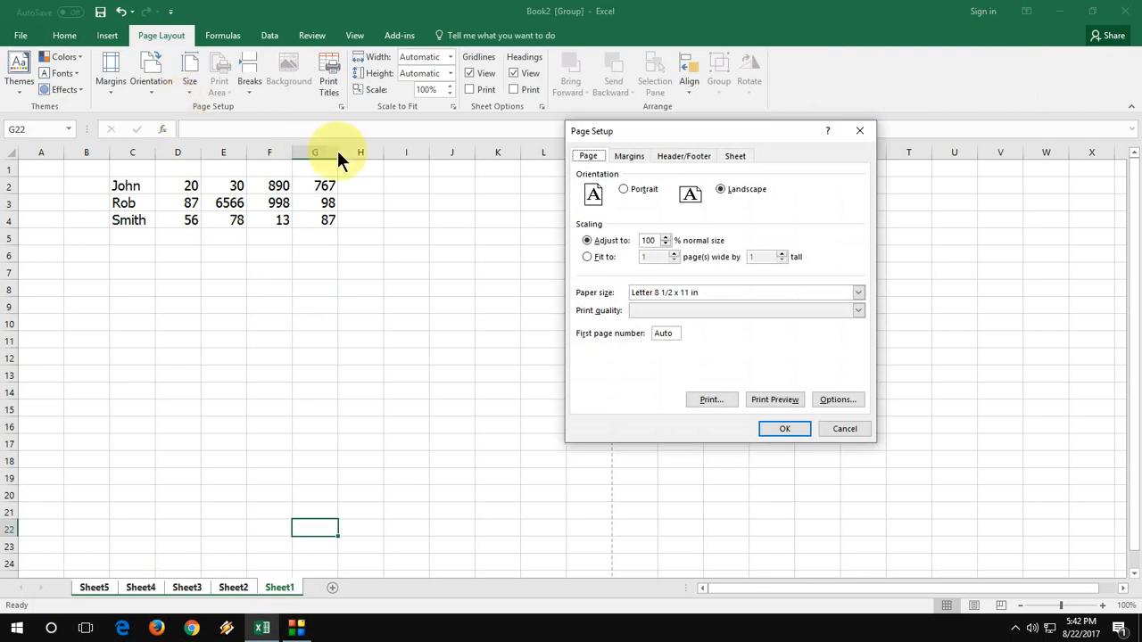
# Step: Choose Portrait orientation in Page Setup and confirm with OK
pyautogui.click(623, 189)
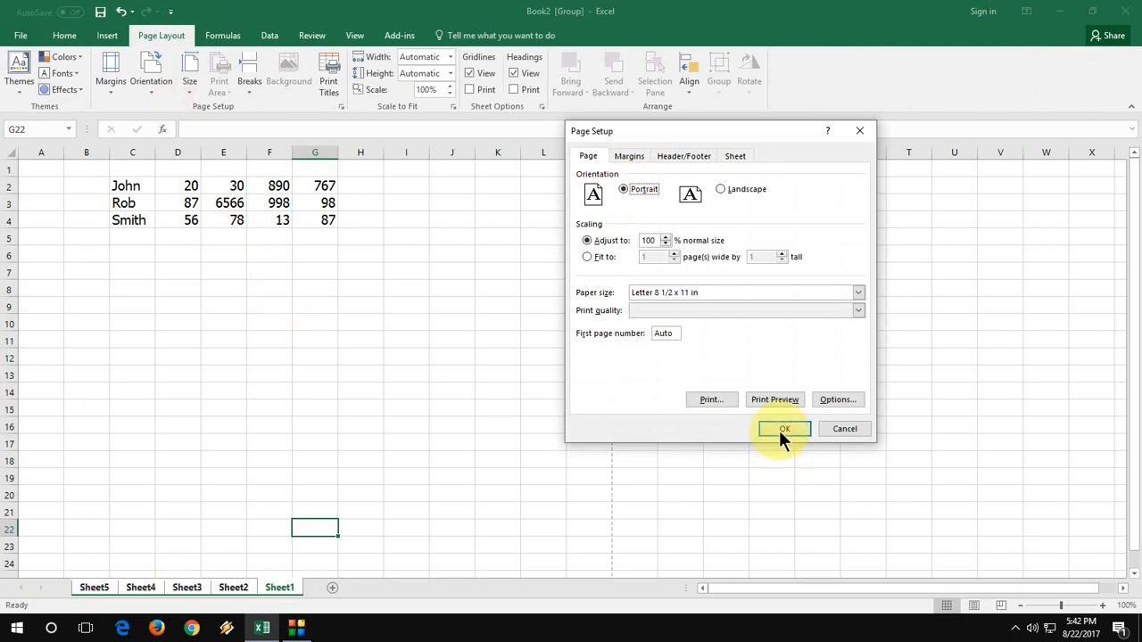
pyautogui.click(783, 428)
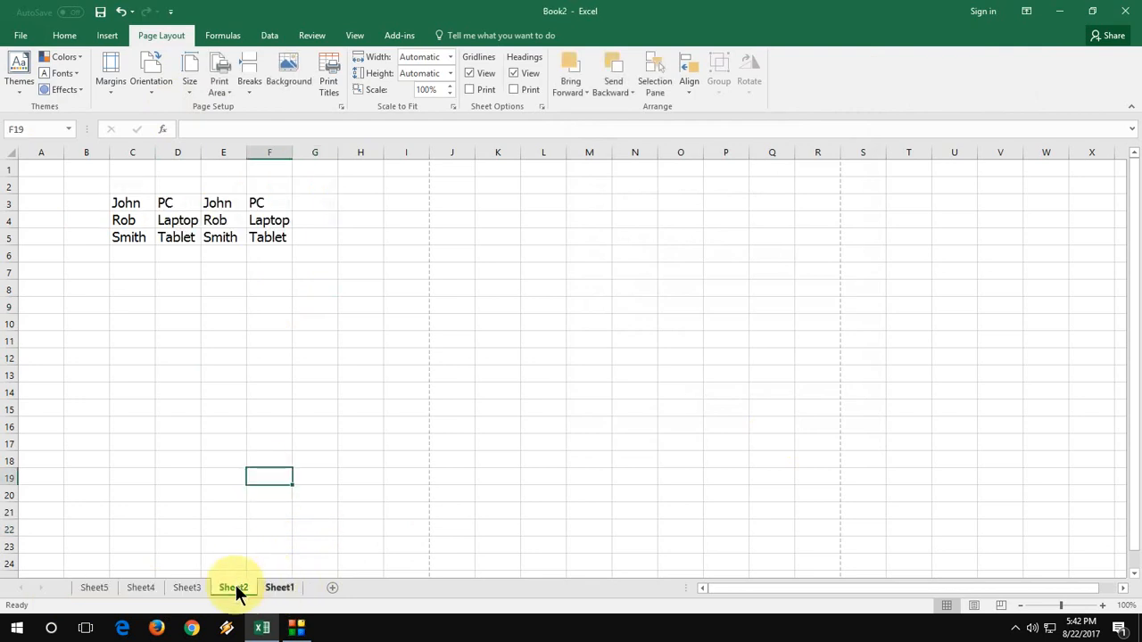
# Step: Check the other sheets' portrait page layout and return to Sheet1
pyautogui.click(232, 587)
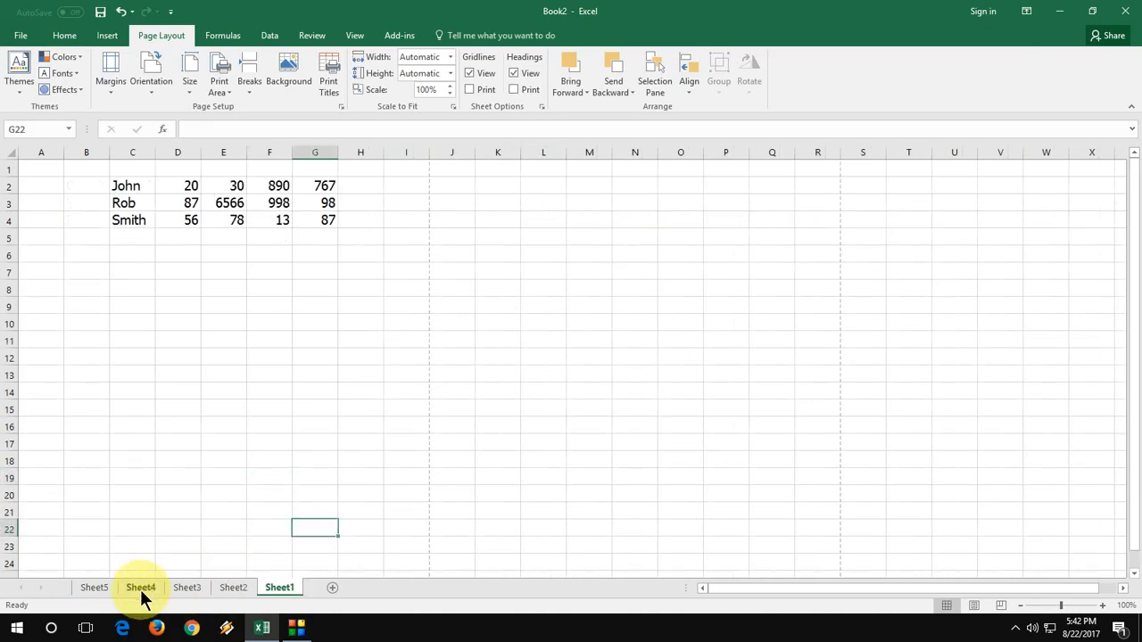
pyautogui.click(93, 587)
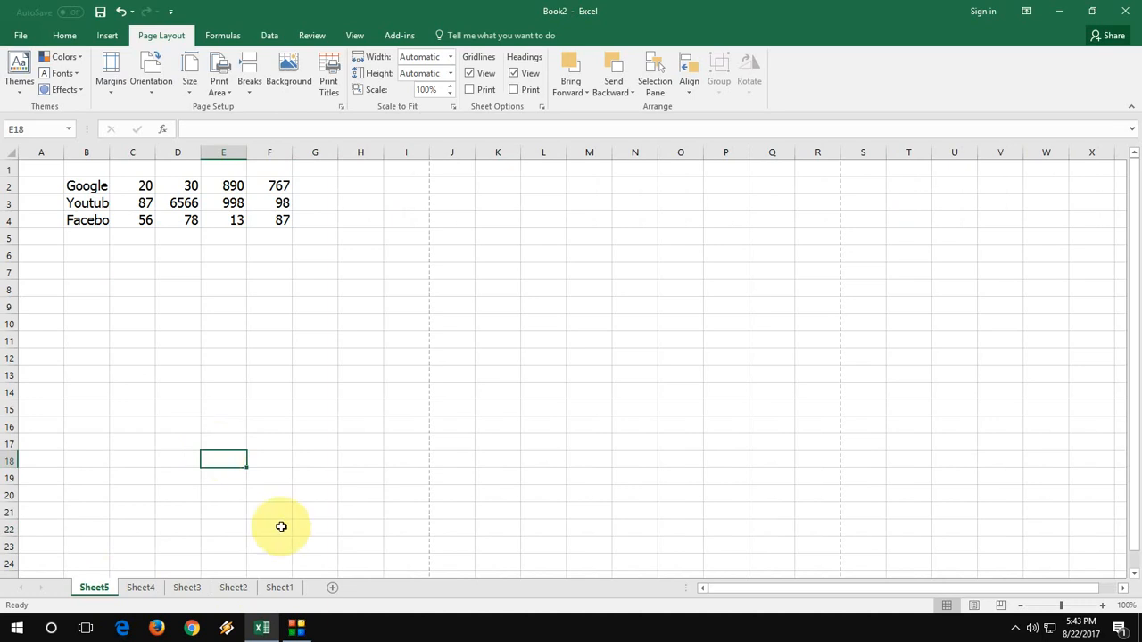
pyautogui.click(279, 587)
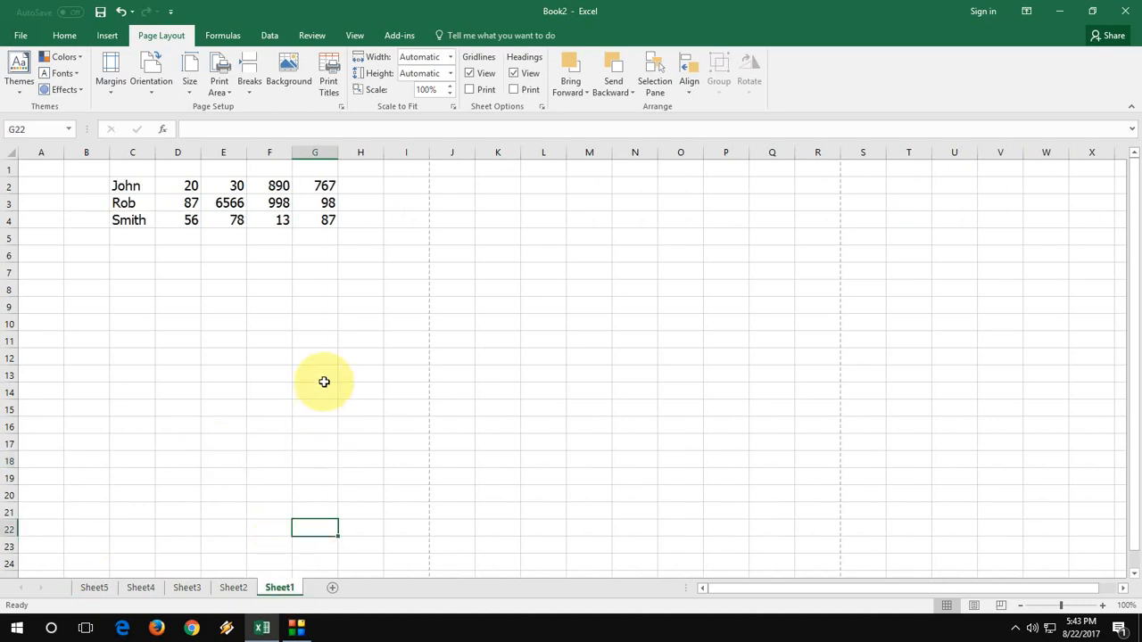
pyautogui.moveTo(326, 382)
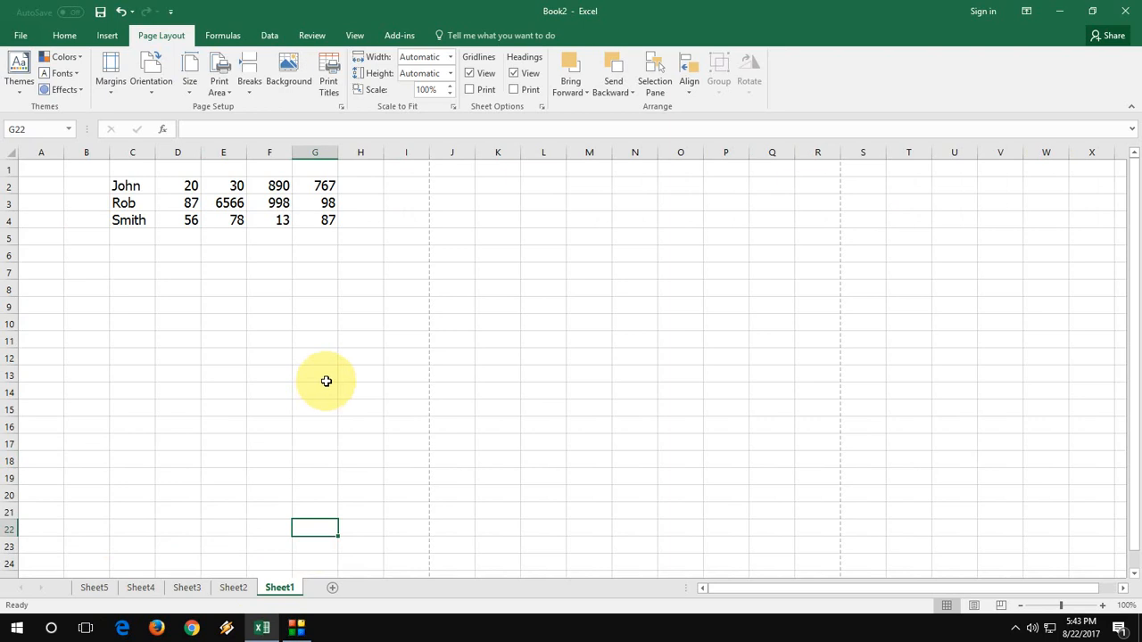